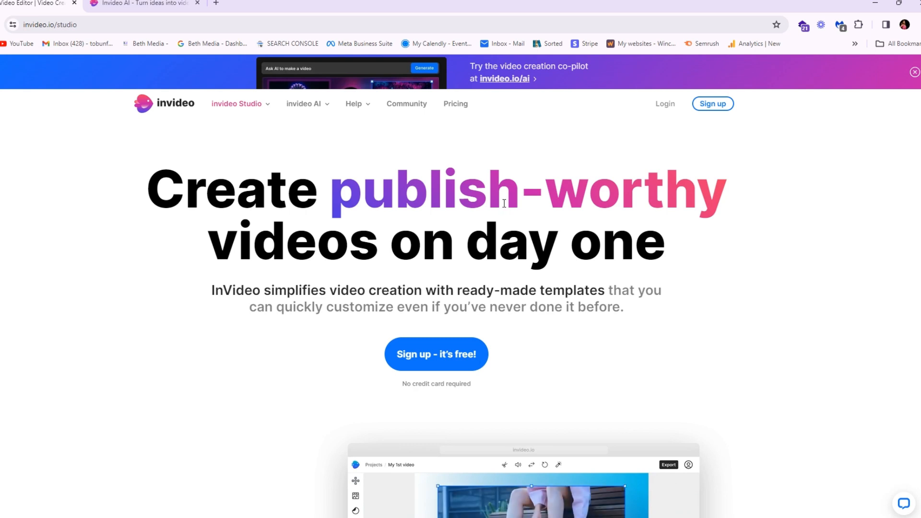
{"action": "mouse_move", "coordinate": [484, 238]}
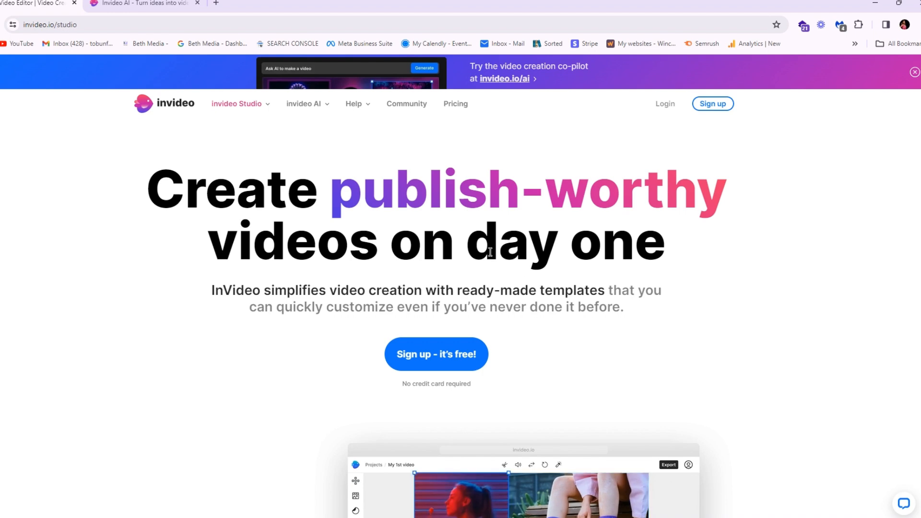
{"action": "mouse_move", "coordinate": [143, 158]}
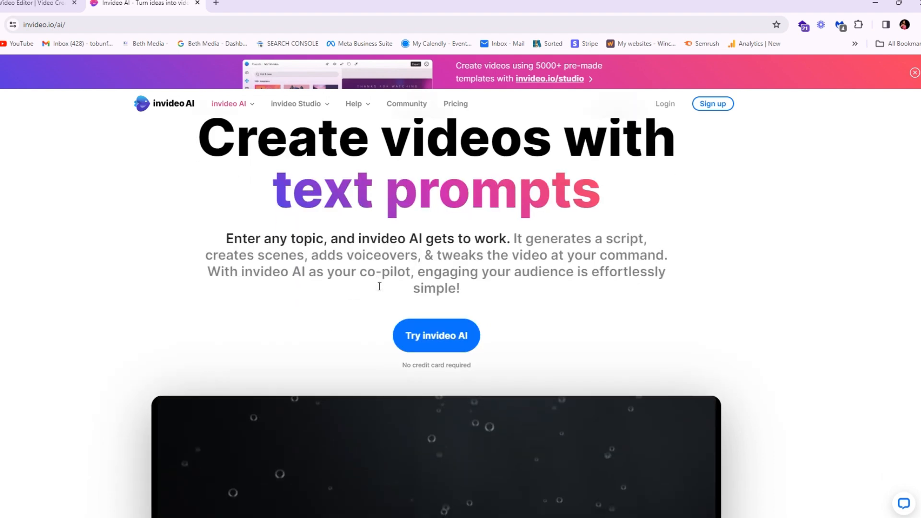
Log in to invideo AI with the existing account after browsing the landing page
{"action": "scroll", "scroll_direction": "down", "scroll_amount": 3}
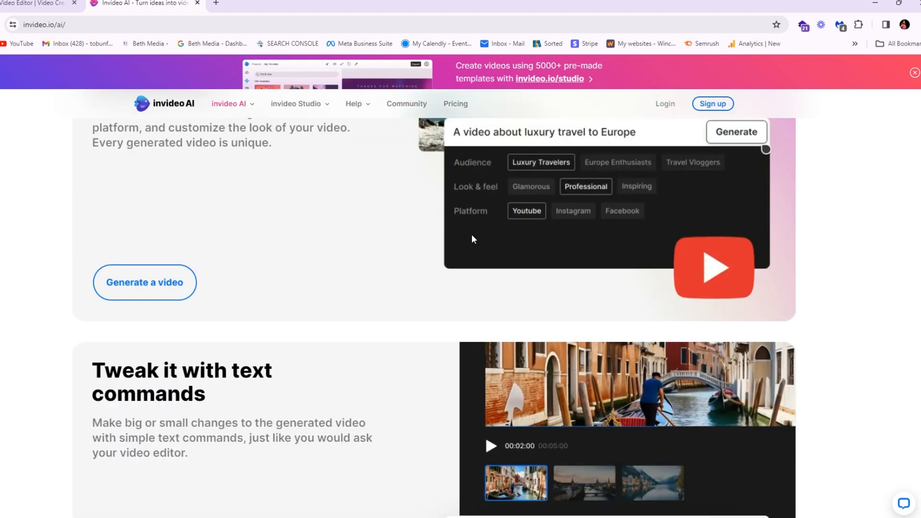
{"action": "scroll", "scroll_direction": "down", "scroll_amount": 3}
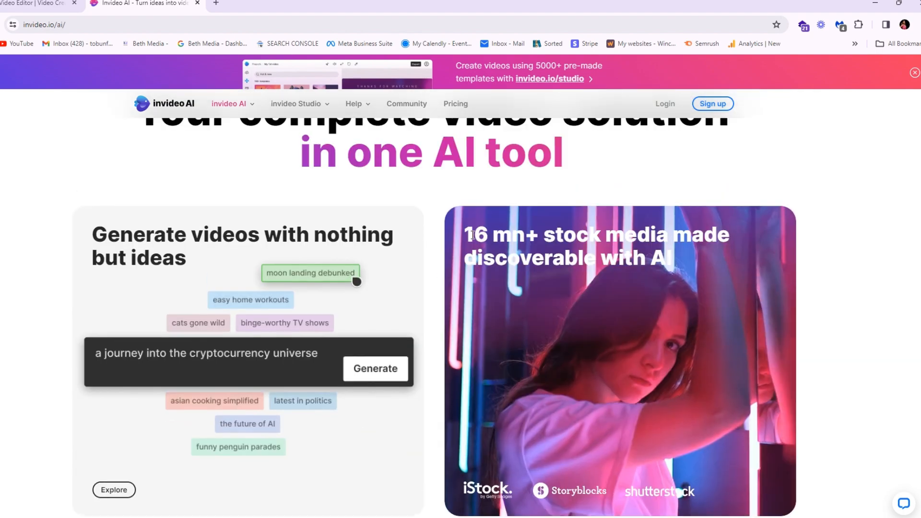
{"action": "scroll", "scroll_direction": "down", "scroll_amount": 3}
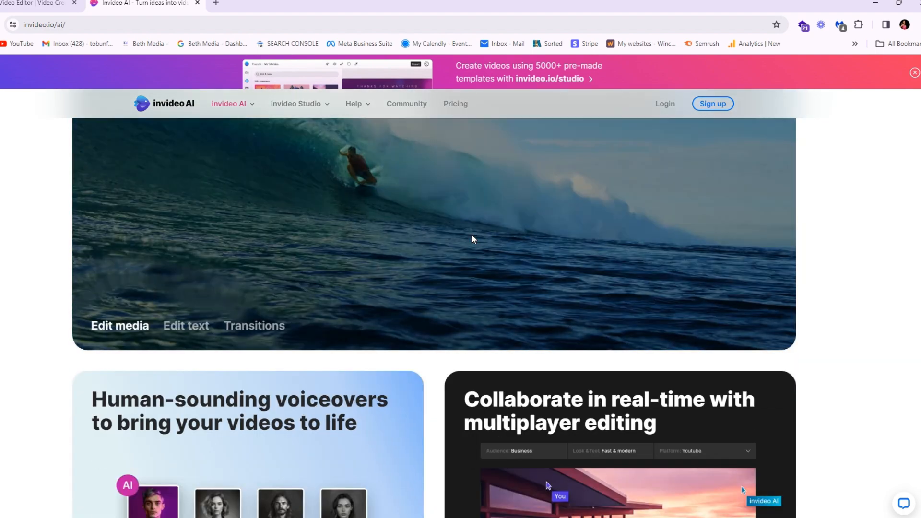
{"action": "scroll", "scroll_direction": "down", "scroll_amount": 3}
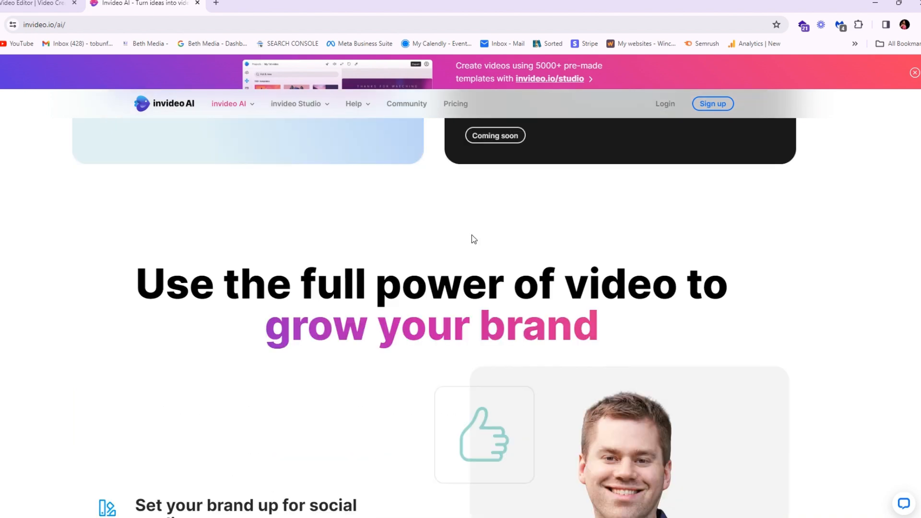
{"action": "scroll", "scroll_direction": "down", "scroll_amount": 3}
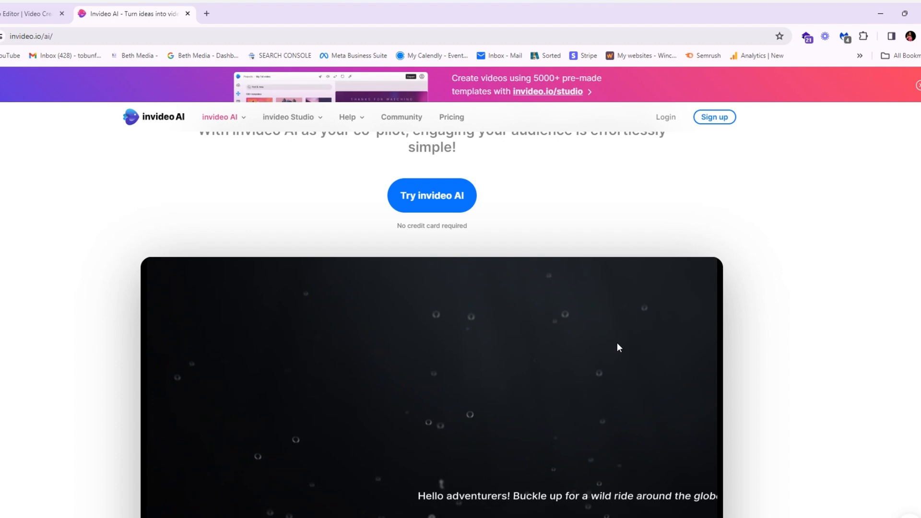
{"action": "scroll", "scroll_direction": "up", "scroll_amount": 3}
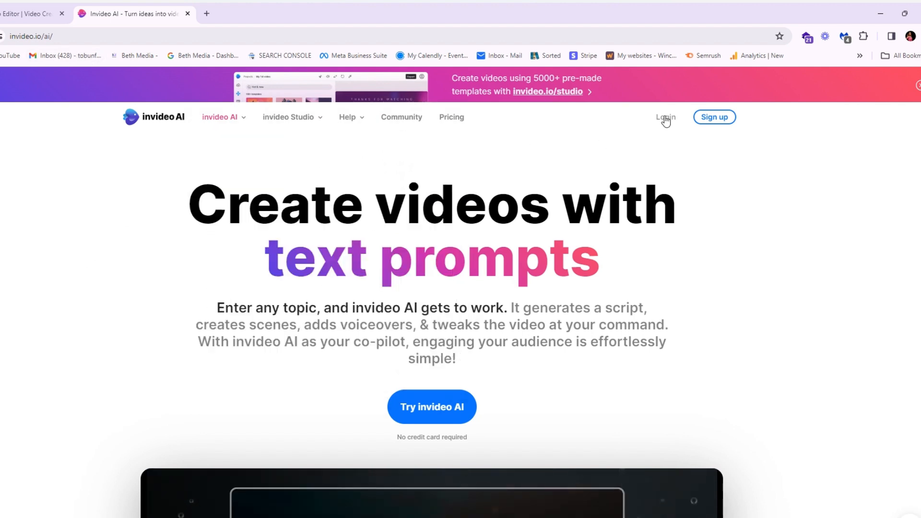
{"action": "left_click", "coordinate": [664, 117]}
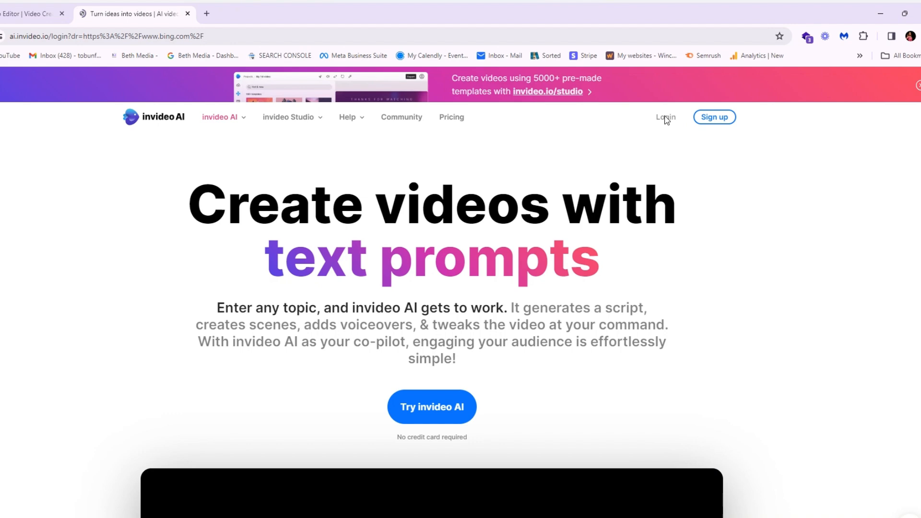
{"action": "left_click", "coordinate": [664, 117]}
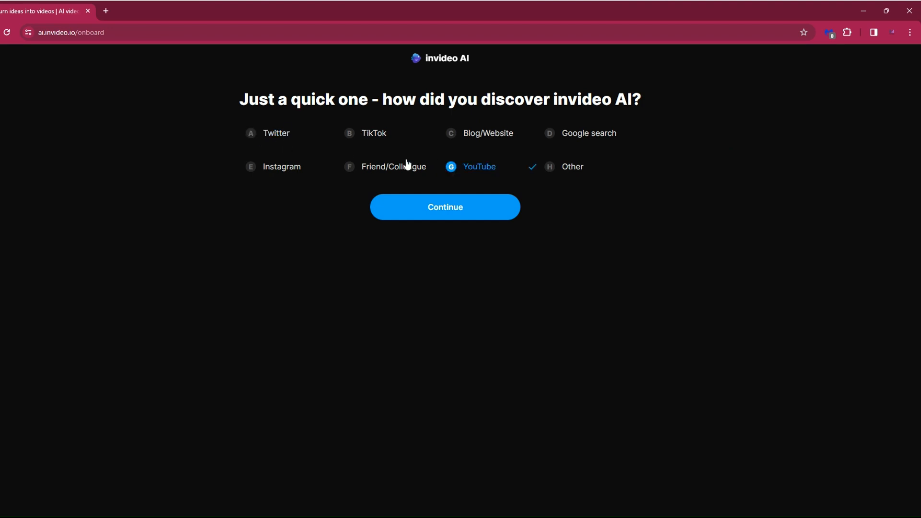
Answer onboarding with YouTube as source, Content Creation as purpose, and accept the suggested workspace names
{"action": "left_click", "coordinate": [444, 207]}
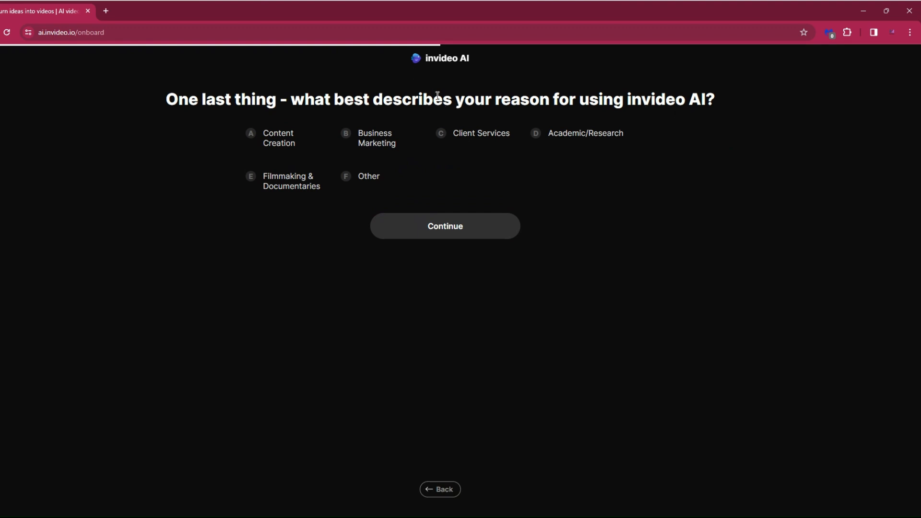
{"action": "left_click", "coordinate": [278, 137]}
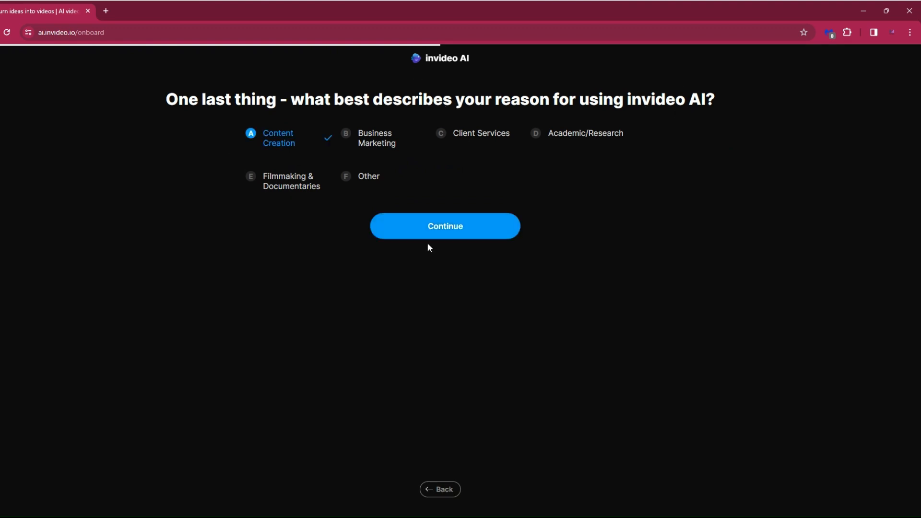
{"action": "left_click", "coordinate": [444, 227]}
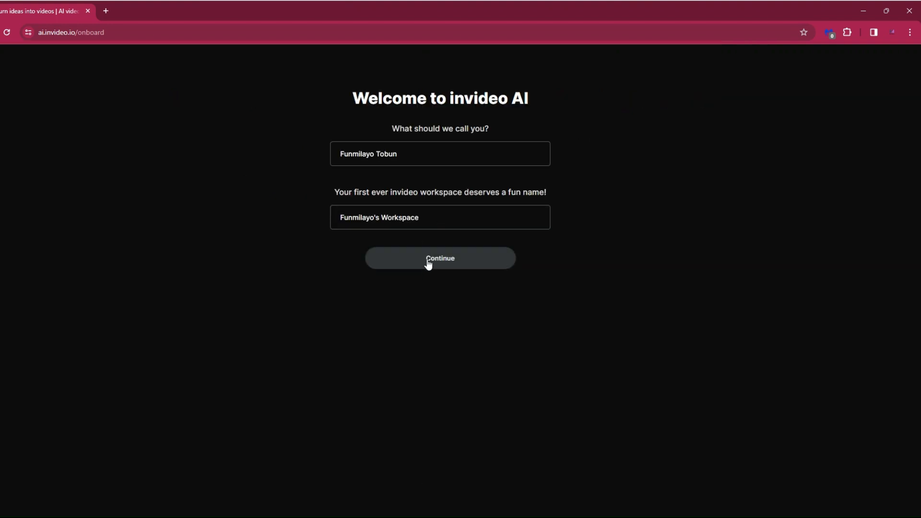
{"action": "left_click", "coordinate": [439, 257]}
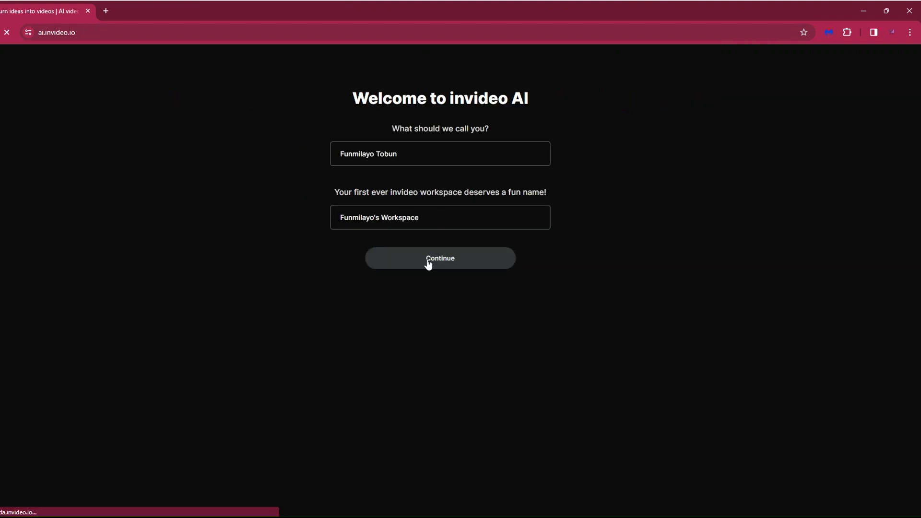
{"action": "left_click", "coordinate": [440, 258]}
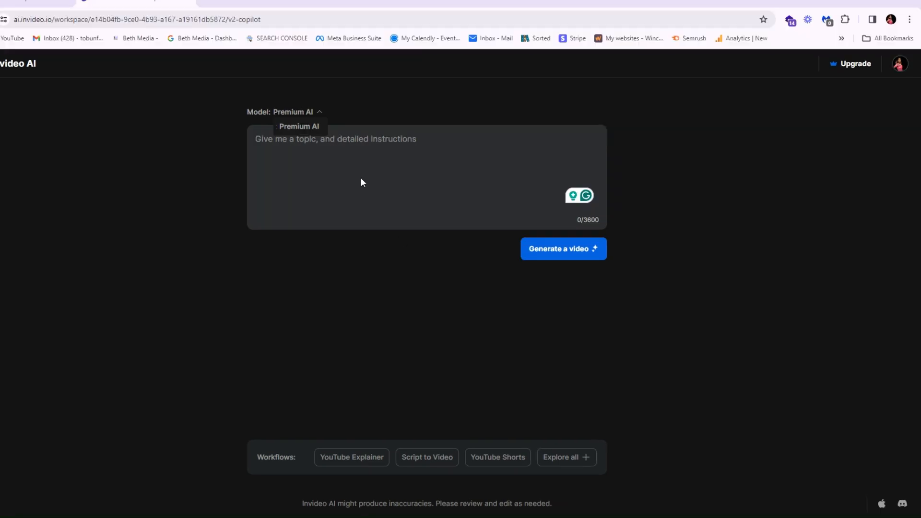
{"action": "mouse_move", "coordinate": [302, 148]}
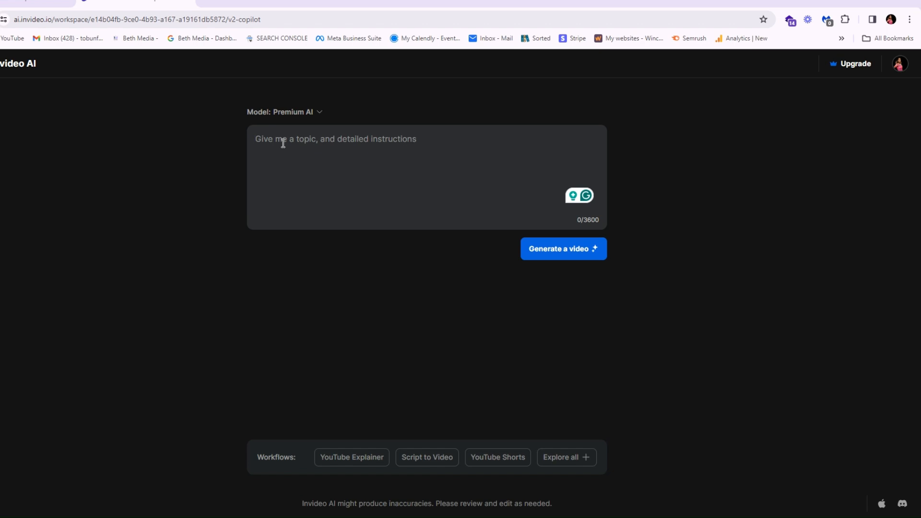
Enter 'The history of isreal' as the video topic in the prompt box
{"action": "type", "text": "The h"}
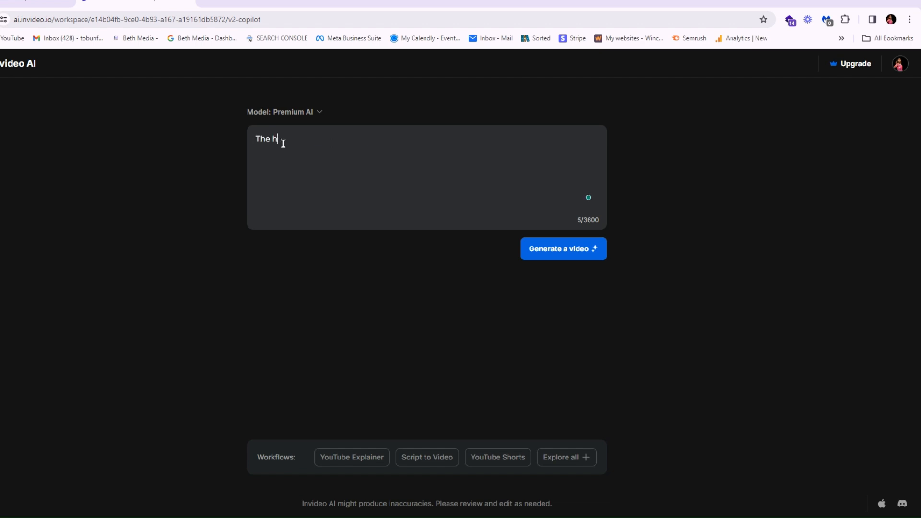
{"action": "type", "text": "istory o"}
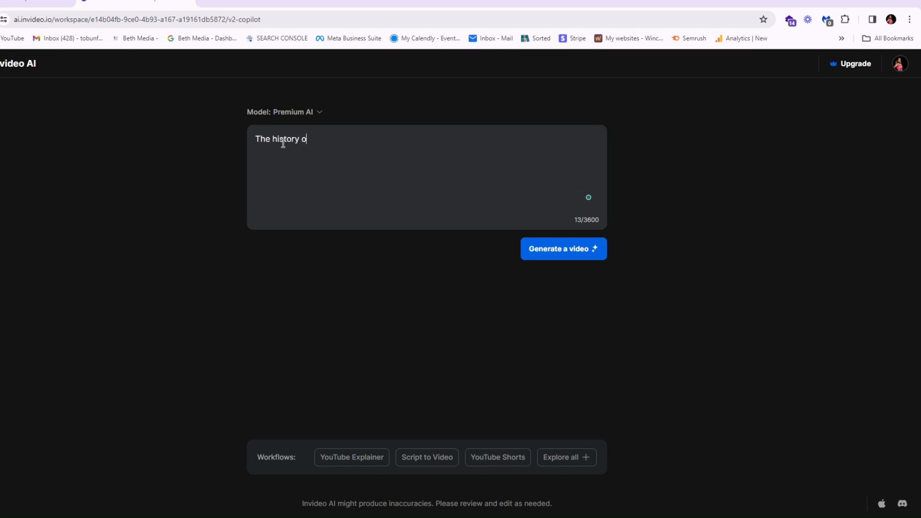
{"action": "type", "text": "f isreal"}
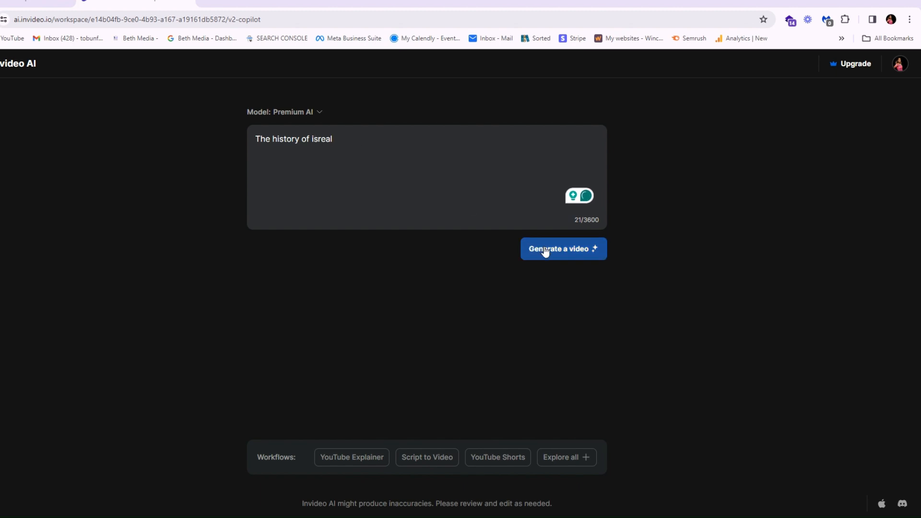
Start generating a video from the 'The history of isreal' prompt
{"action": "left_click", "coordinate": [562, 248]}
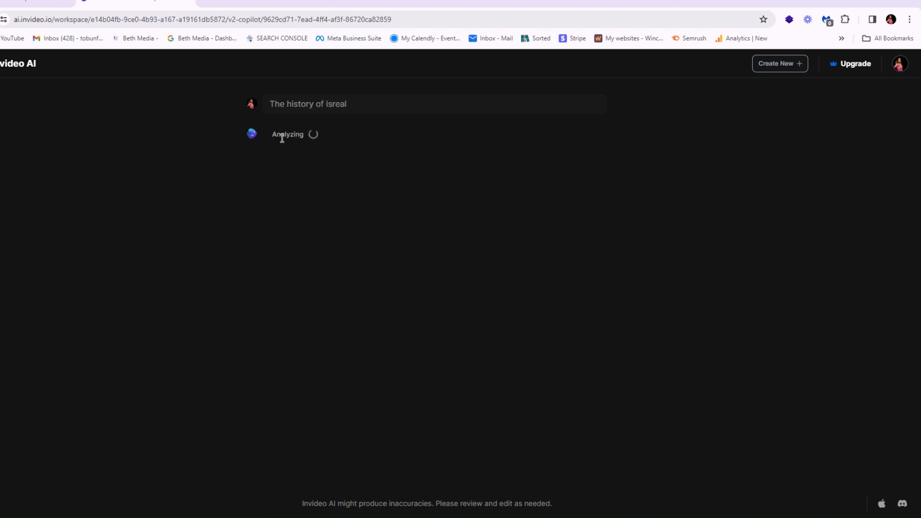
{"action": "mouse_move", "coordinate": [343, 241]}
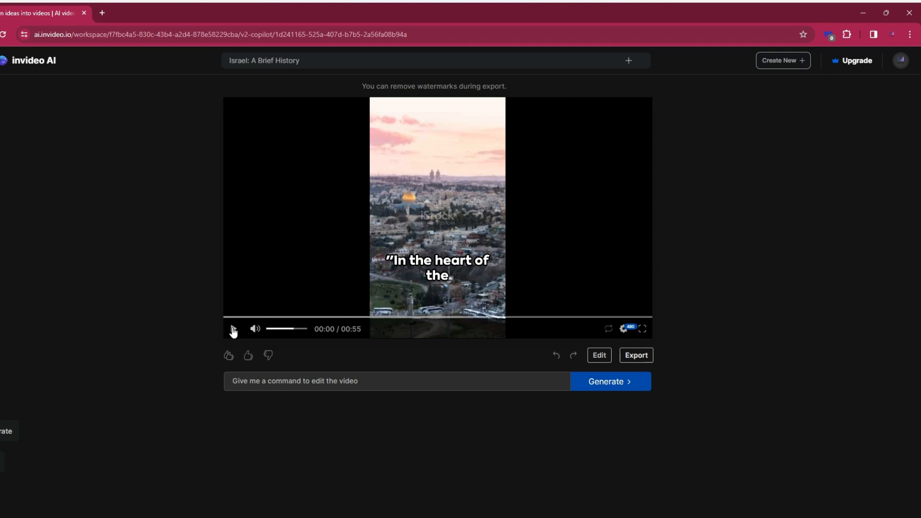
Play the generated 55-second 'Israel: A Brief History' preview through to 00:55
{"action": "left_click", "coordinate": [233, 328]}
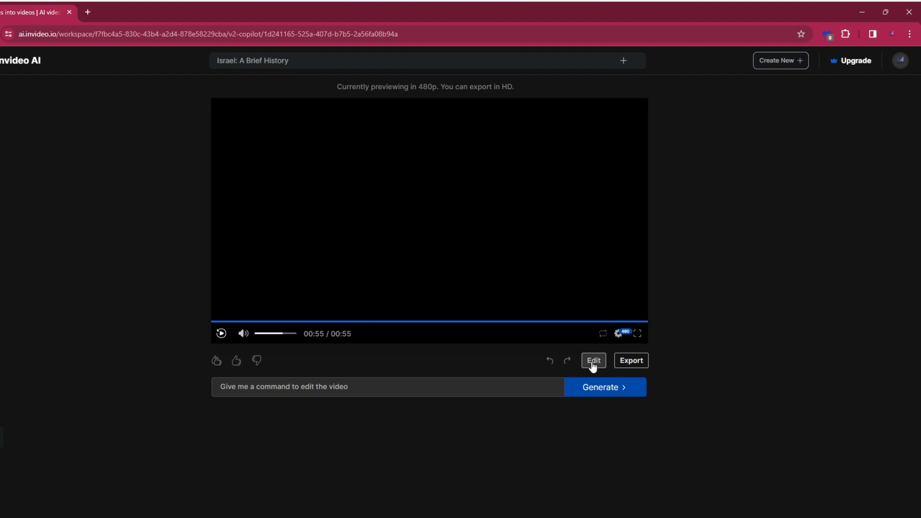
{"action": "left_click", "coordinate": [592, 361]}
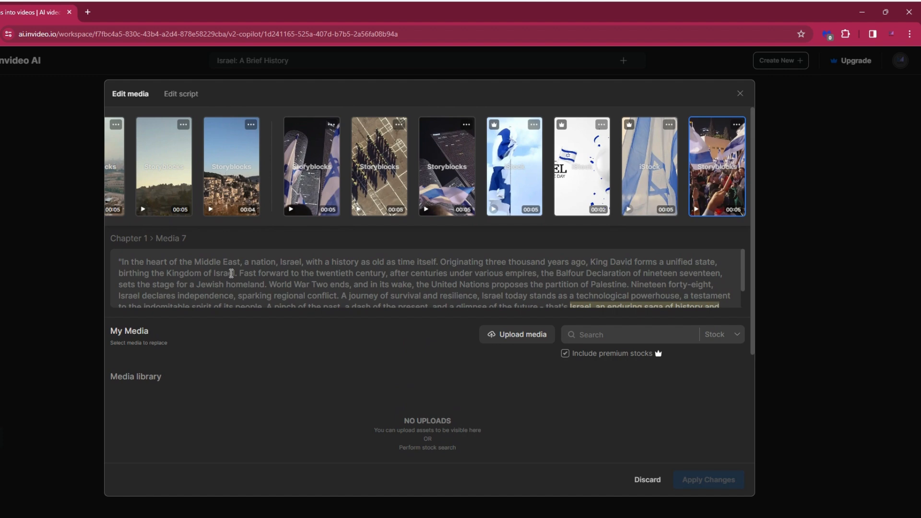
{"action": "mouse_move", "coordinate": [190, 269]}
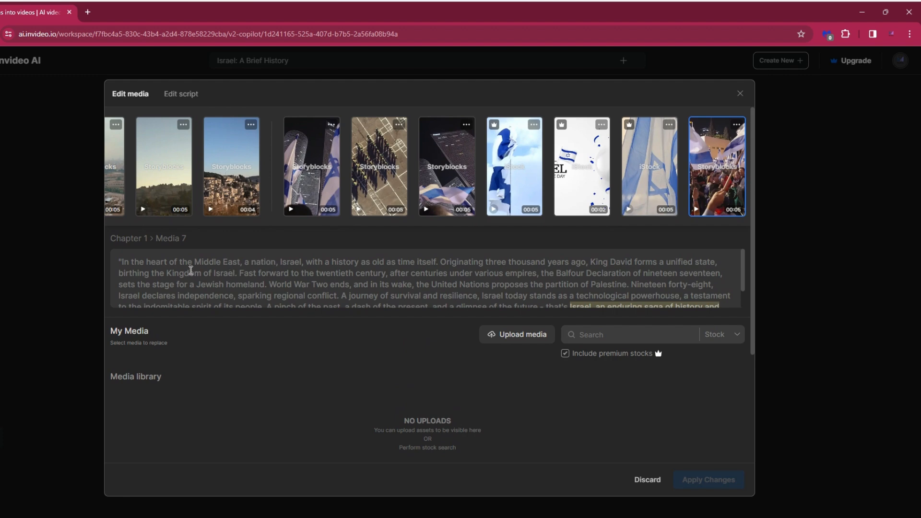
{"action": "scroll", "scroll_direction": "down", "scroll_amount": 3}
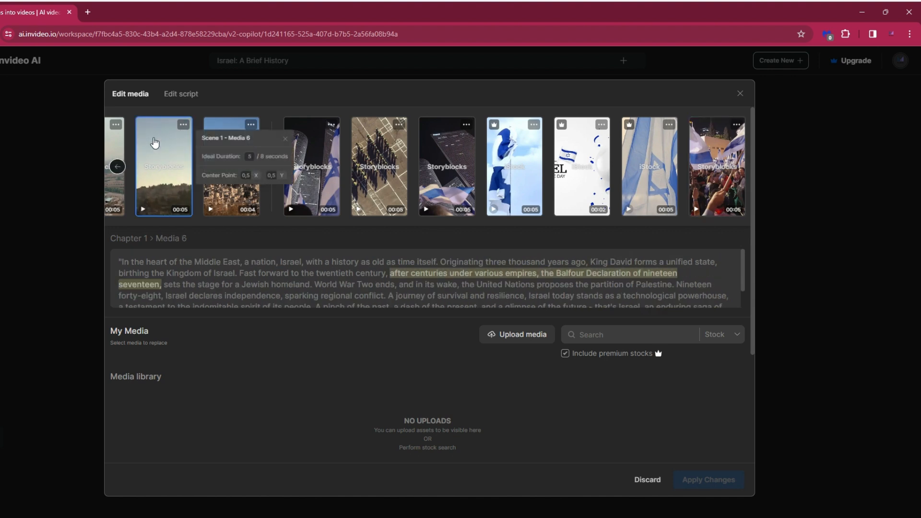
{"action": "mouse_move", "coordinate": [235, 147]}
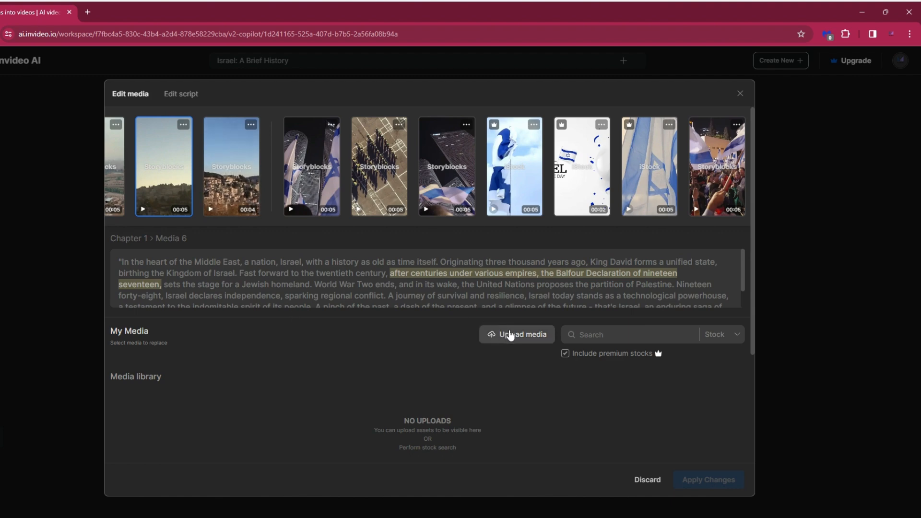
{"action": "mouse_move", "coordinate": [503, 336]}
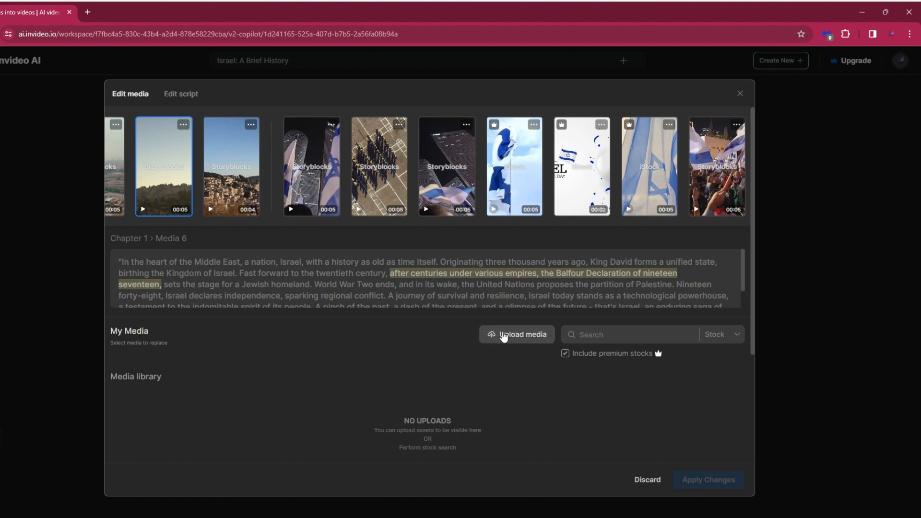
{"action": "scroll", "scroll_direction": "down", "scroll_amount": 3}
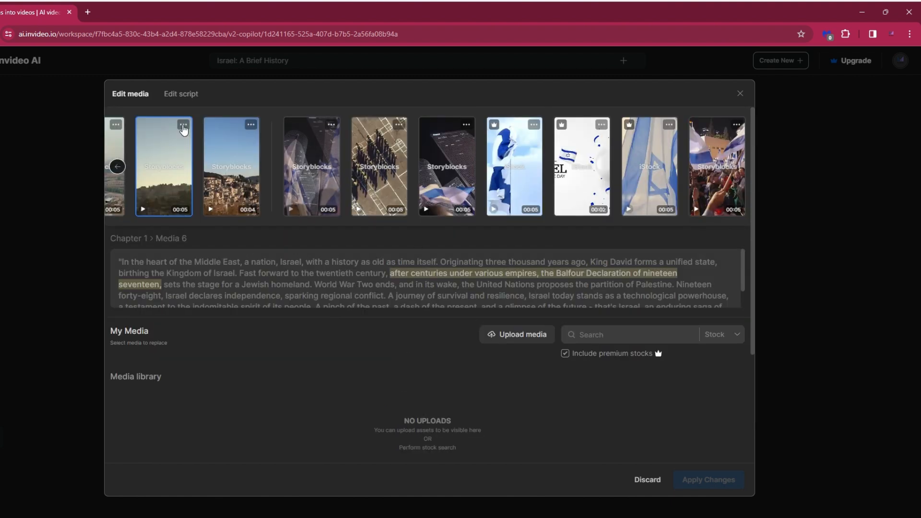
{"action": "left_click", "coordinate": [182, 93]}
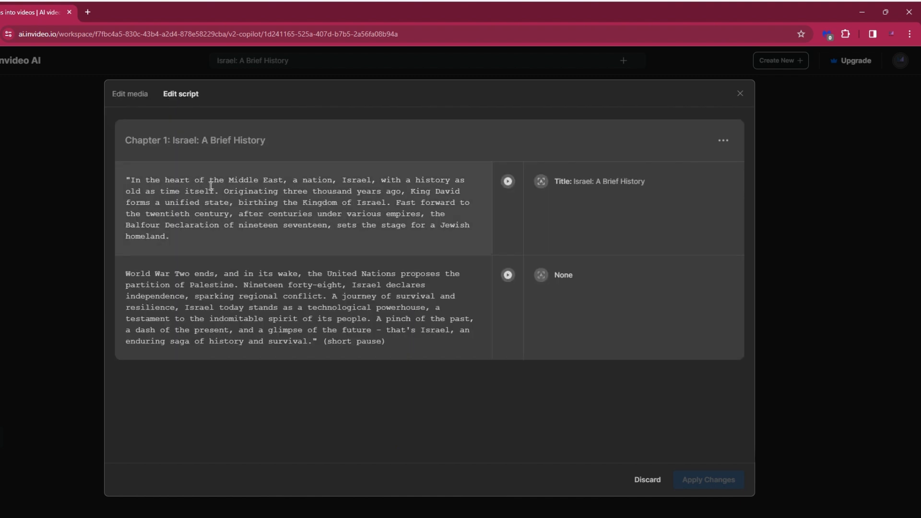
{"action": "mouse_move", "coordinate": [129, 93]}
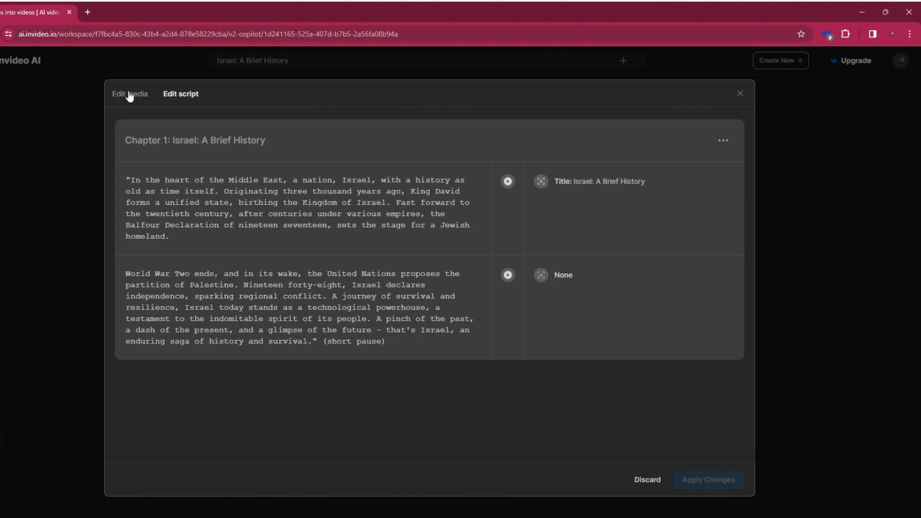
{"action": "left_click", "coordinate": [130, 94]}
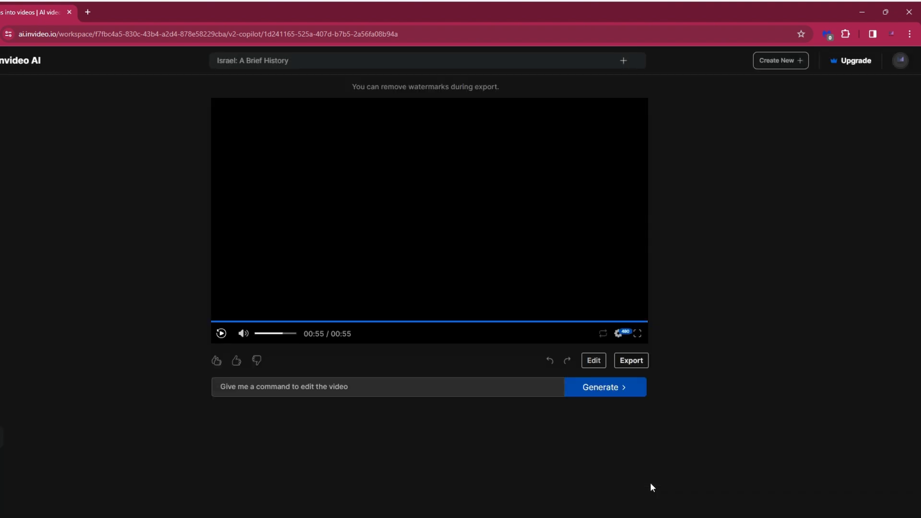
{"action": "mouse_move", "coordinate": [592, 360]}
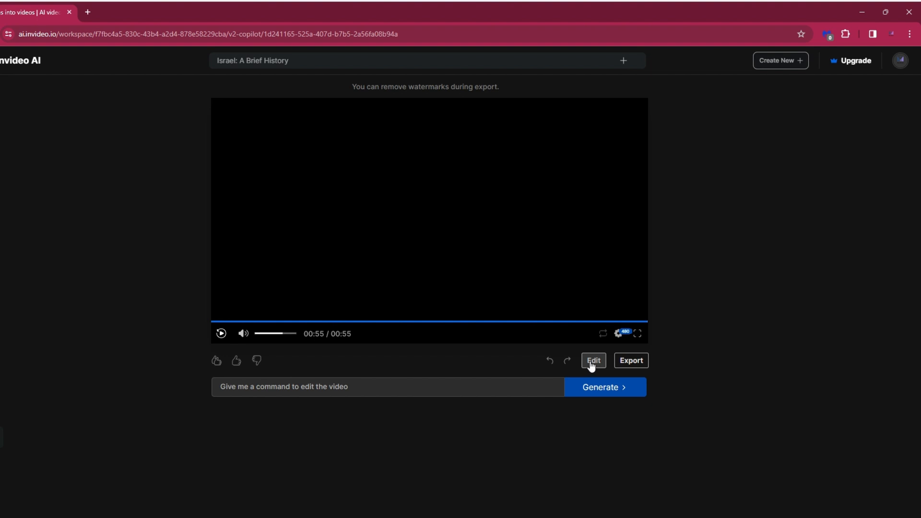
{"action": "left_click", "coordinate": [592, 359]}
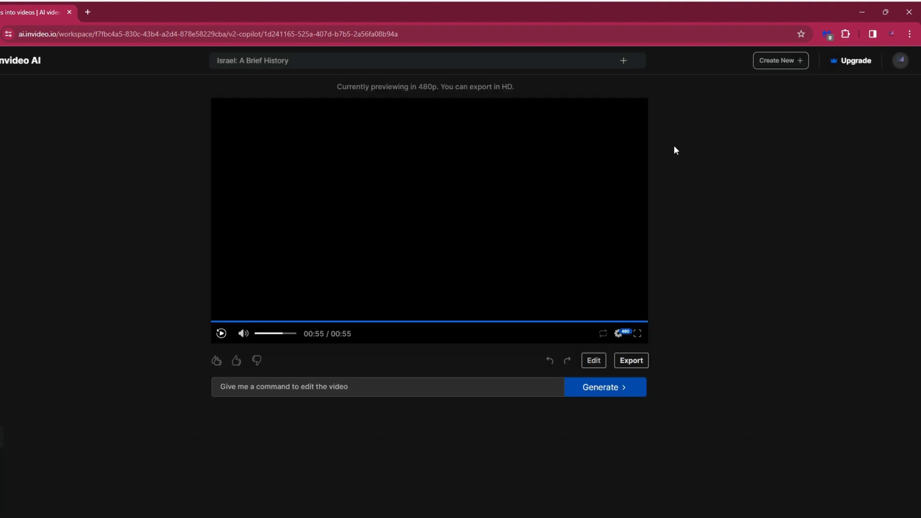
{"action": "left_click", "coordinate": [630, 359]}
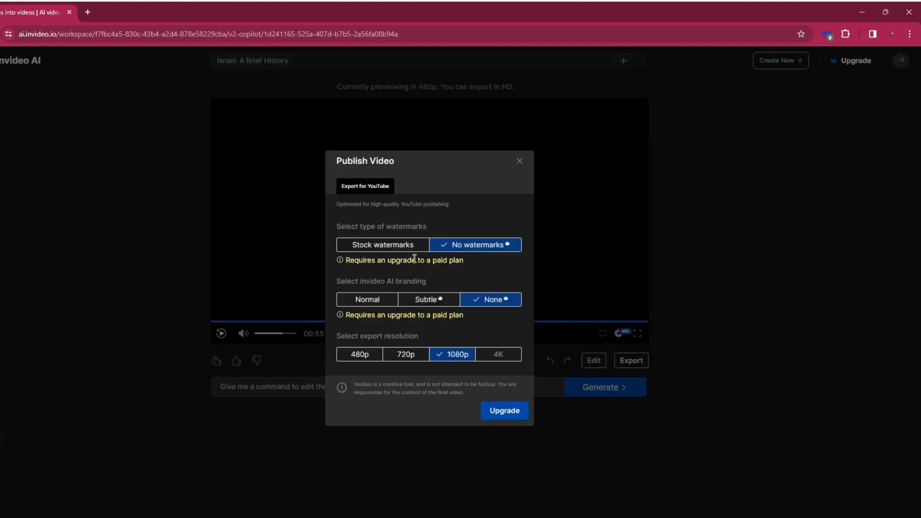
{"action": "mouse_move", "coordinate": [429, 273]}
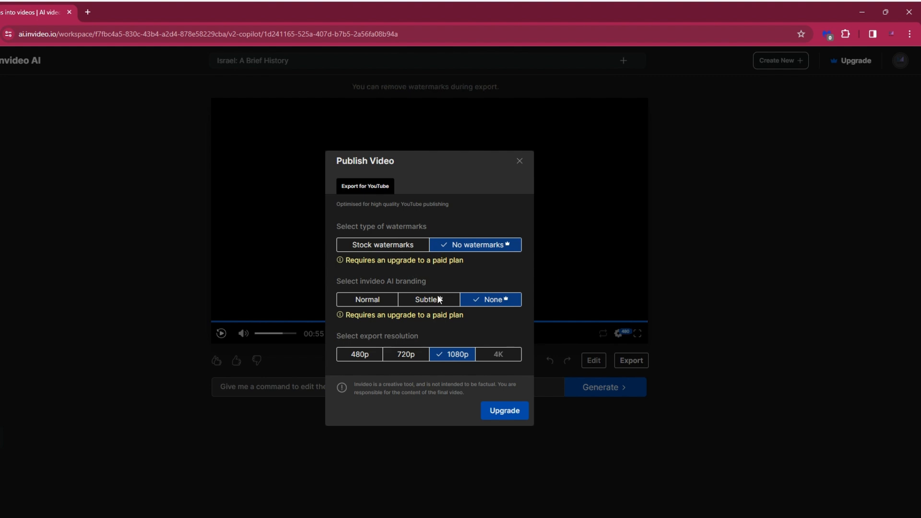
{"action": "mouse_move", "coordinate": [504, 326]}
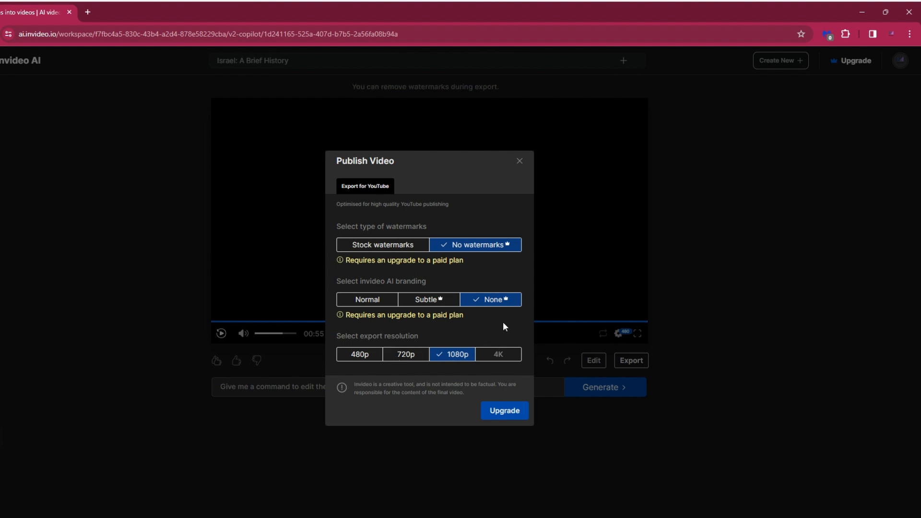
{"action": "left_click", "coordinate": [518, 161]}
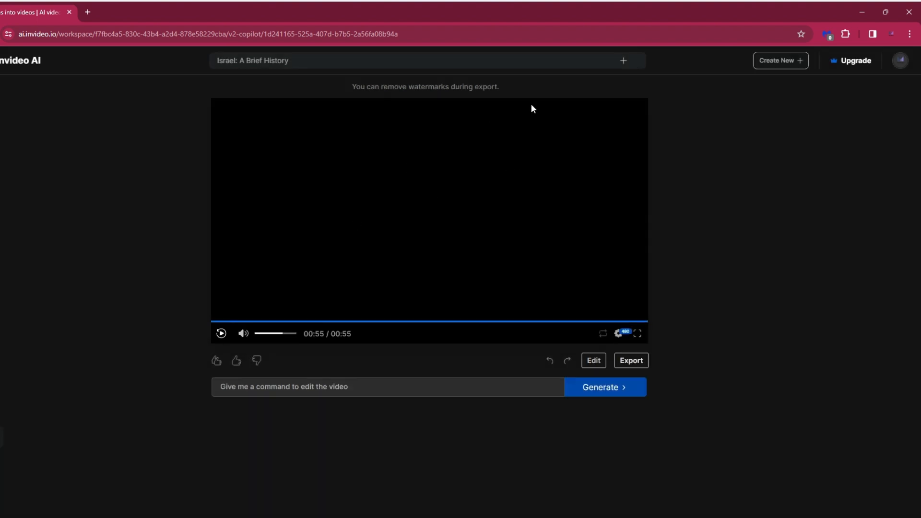
{"action": "mouse_move", "coordinate": [780, 61]}
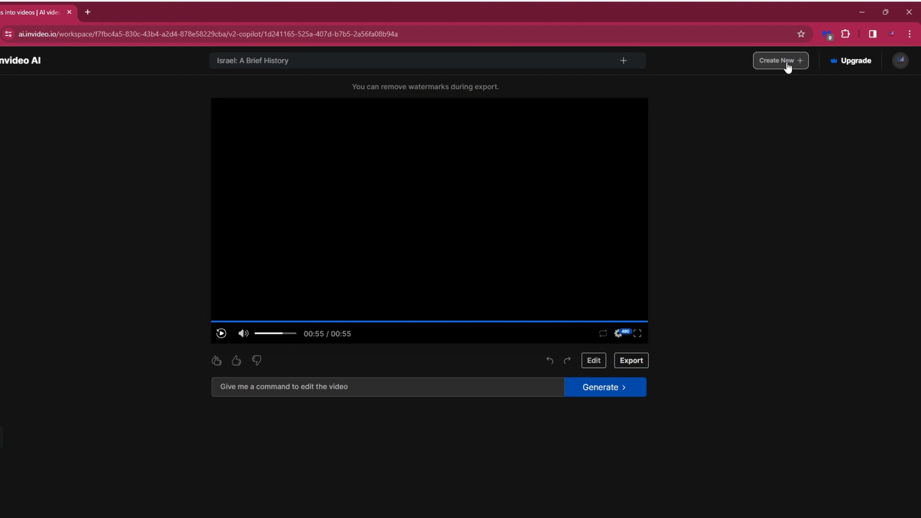
Begin a new video and expand the full All workflows list
{"action": "left_click", "coordinate": [780, 60]}
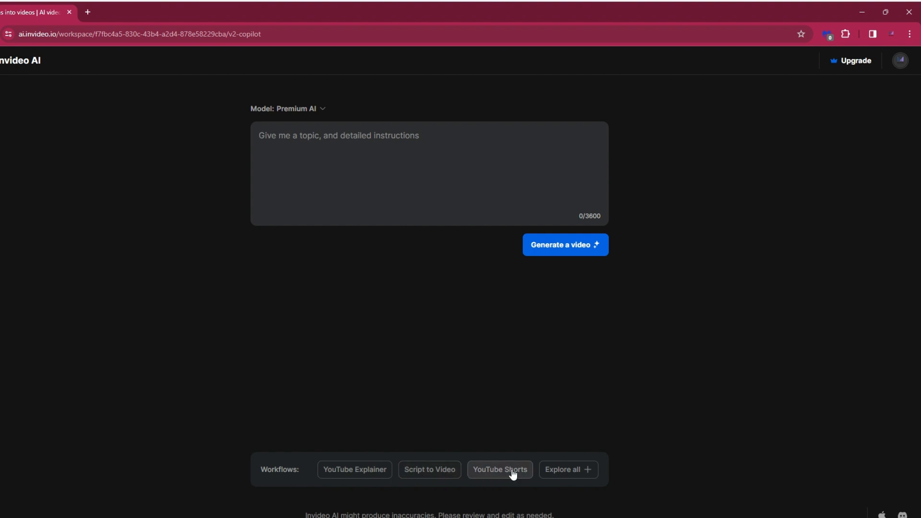
{"action": "left_click", "coordinate": [567, 469]}
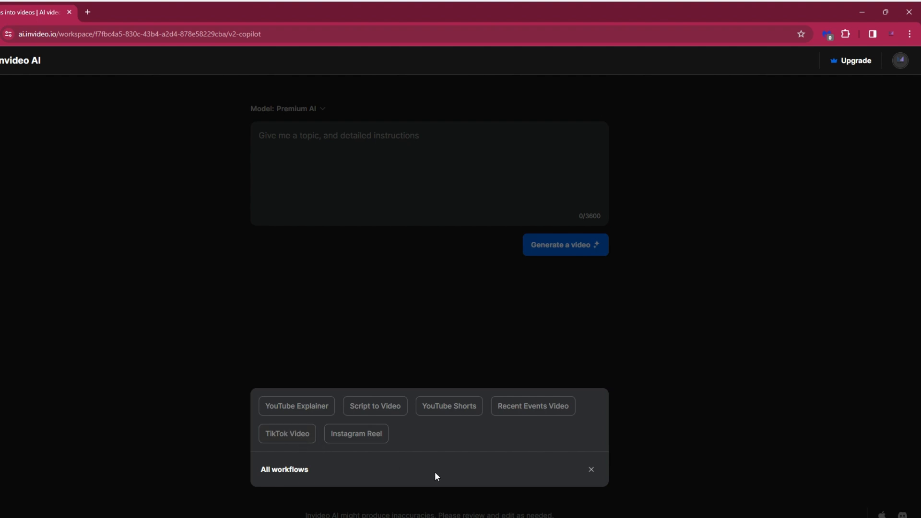
{"action": "mouse_move", "coordinate": [291, 516]}
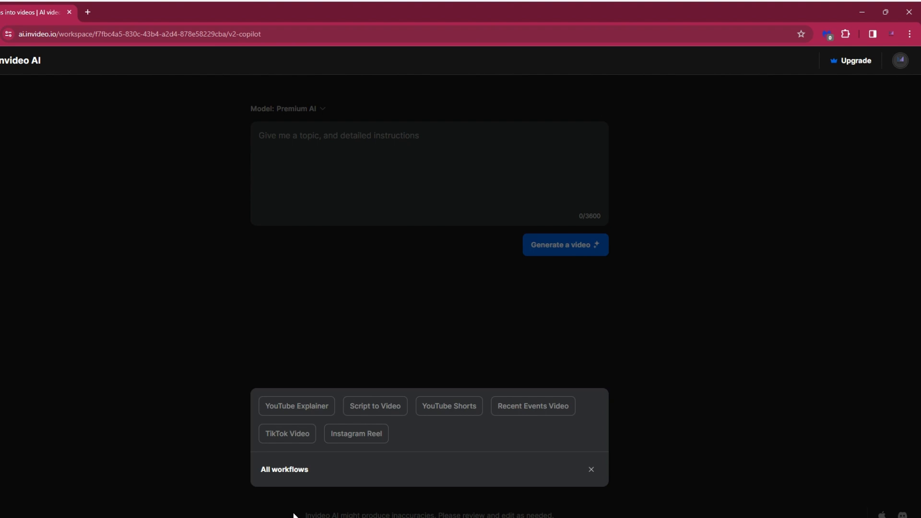
{"action": "mouse_move", "coordinate": [355, 433]}
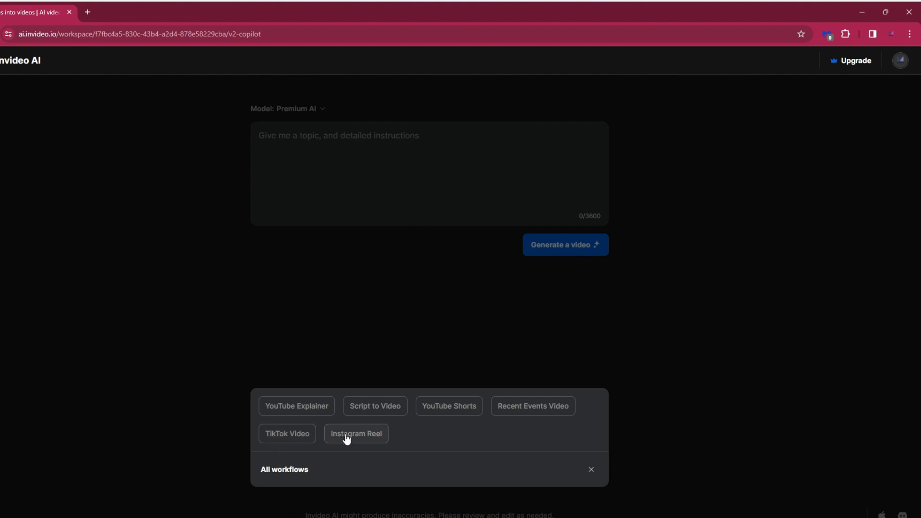